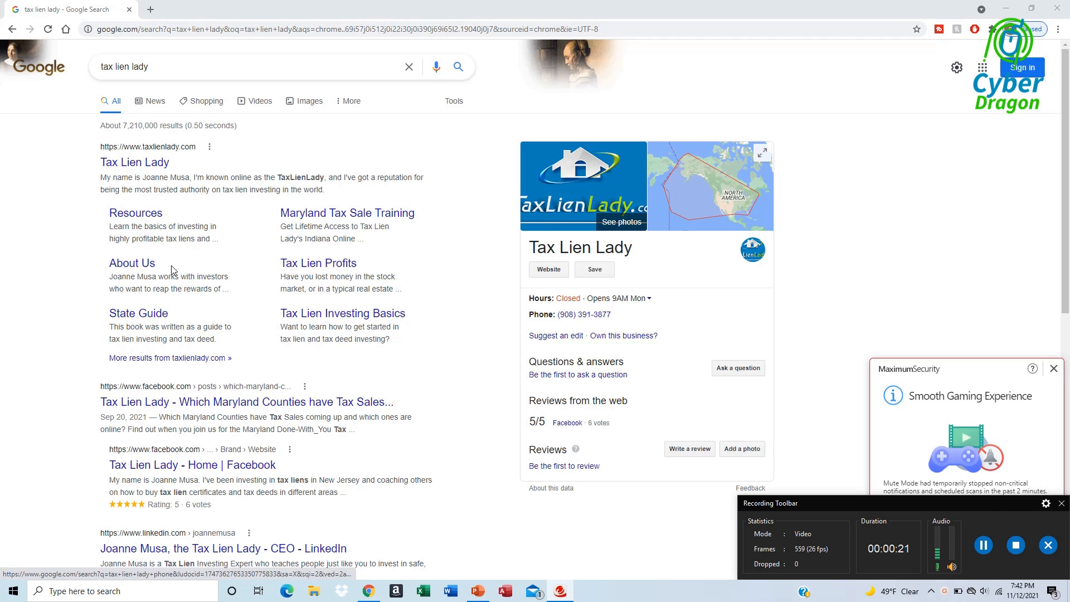
mouse_move(141, 169)
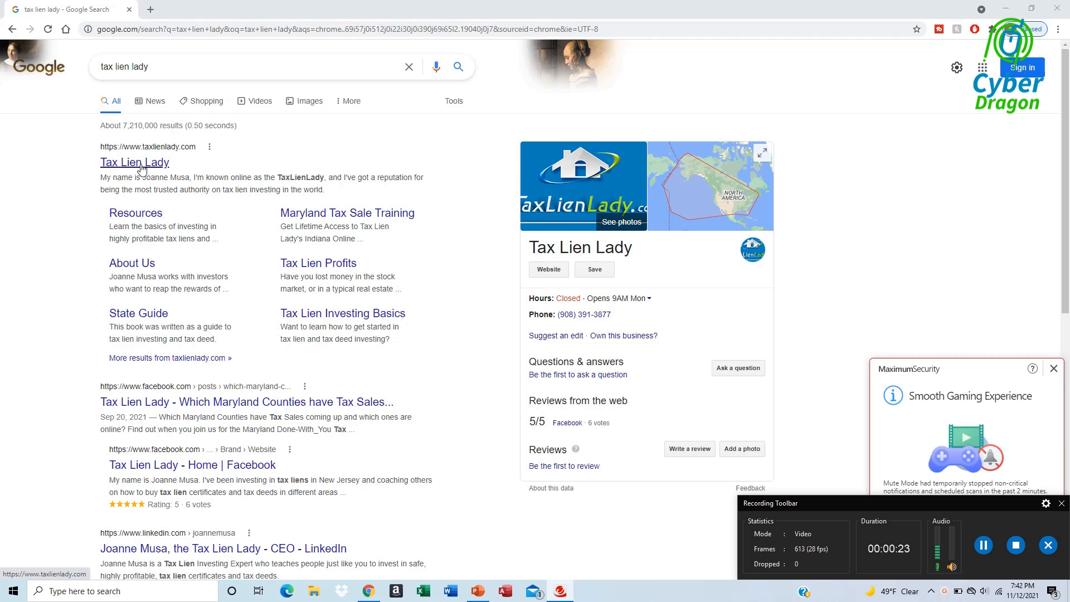
Open the Tax Lien Lady website from the 'tax lien lady' Google results
click(134, 162)
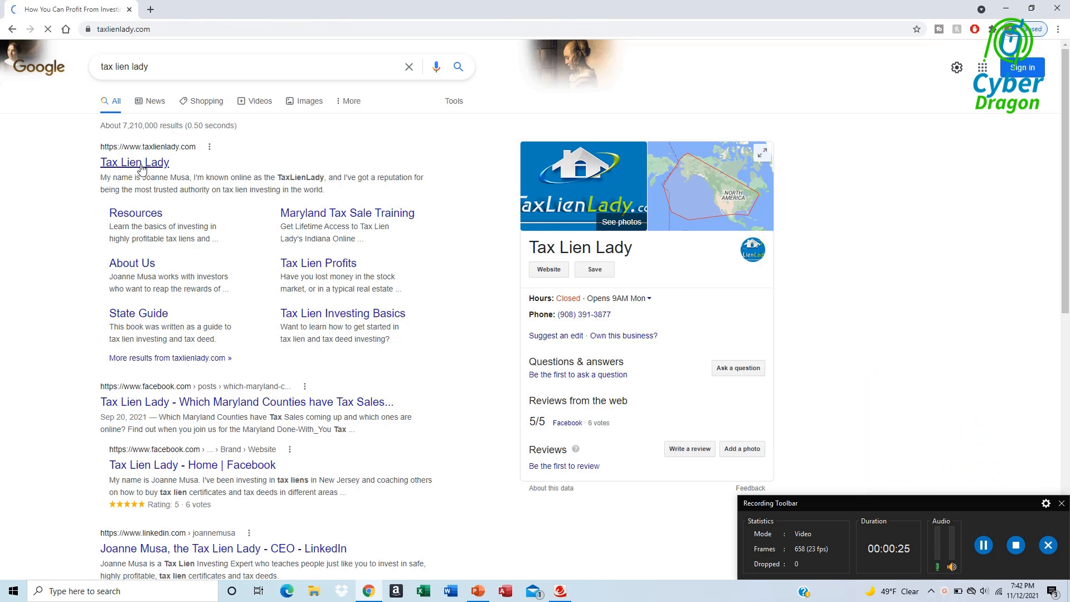
Load the Tax Lien Lady home page with its mentoring video and free report
click(135, 162)
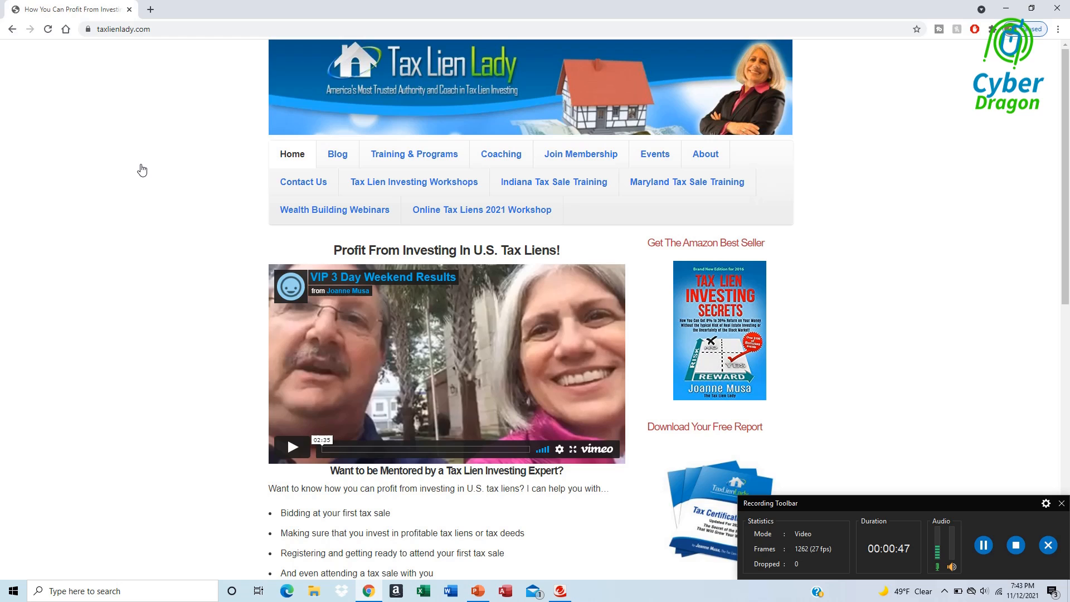
mouse_move(220, 170)
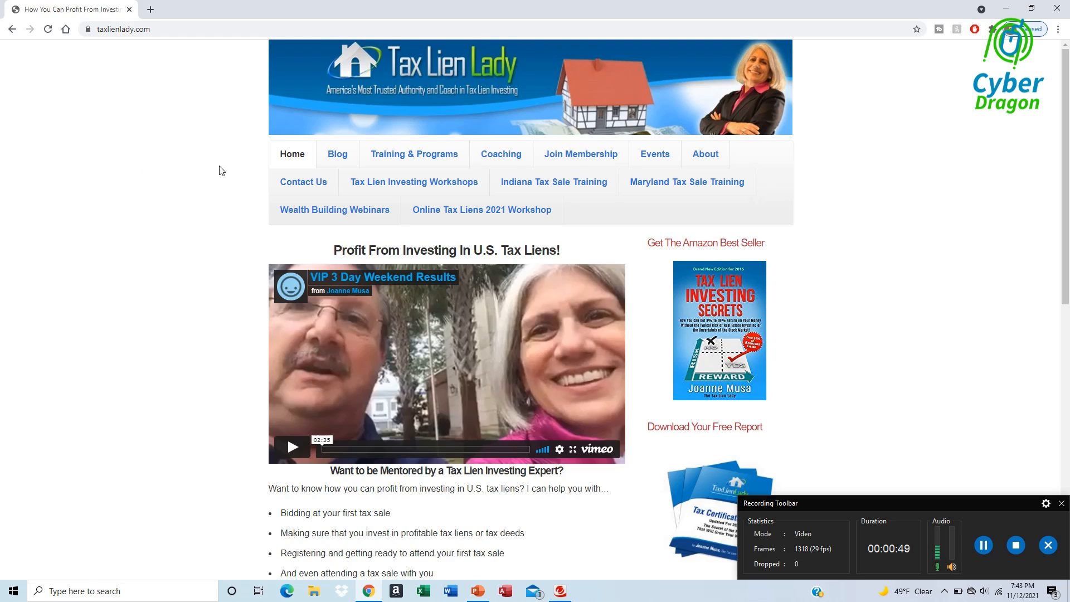
mouse_move(440, 218)
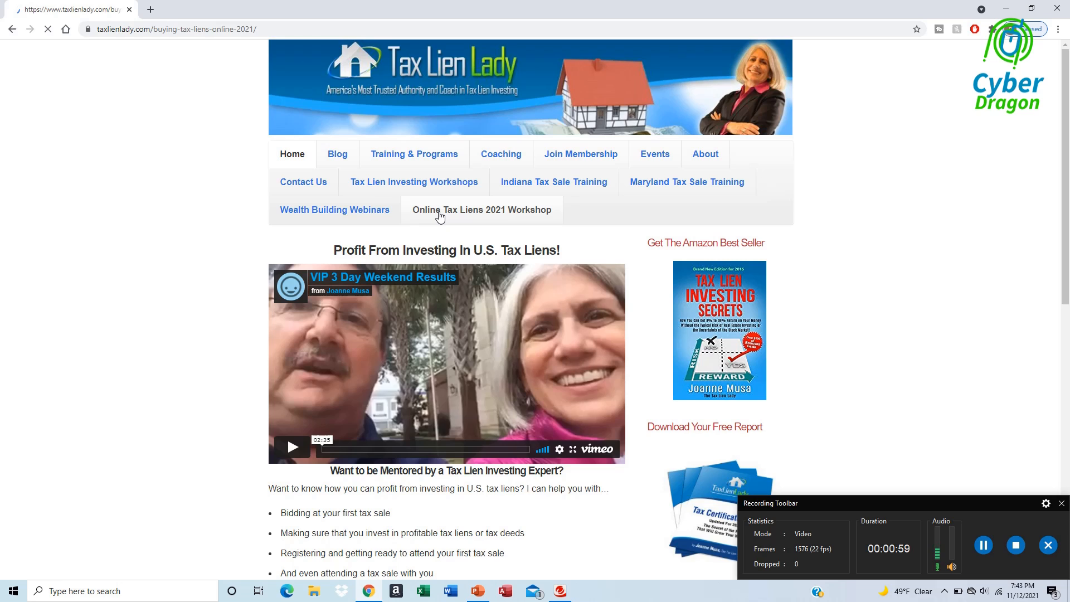
Read the Online Tax Liens 2021 Workshop page to its member and $197 ticket offers
click(482, 209)
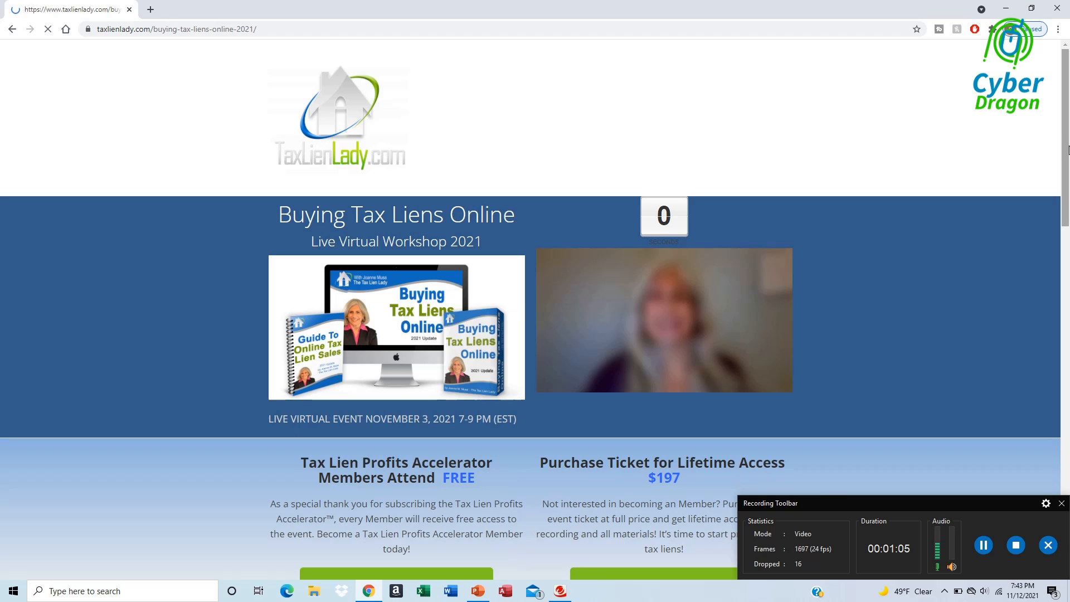
scroll(down, 3)
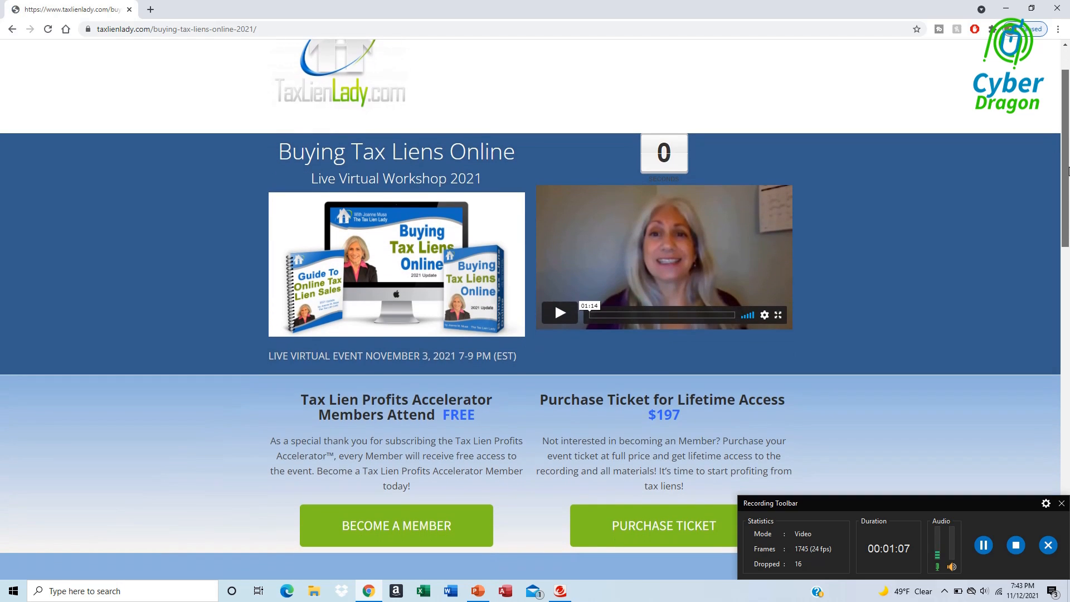
scroll(down, 3)
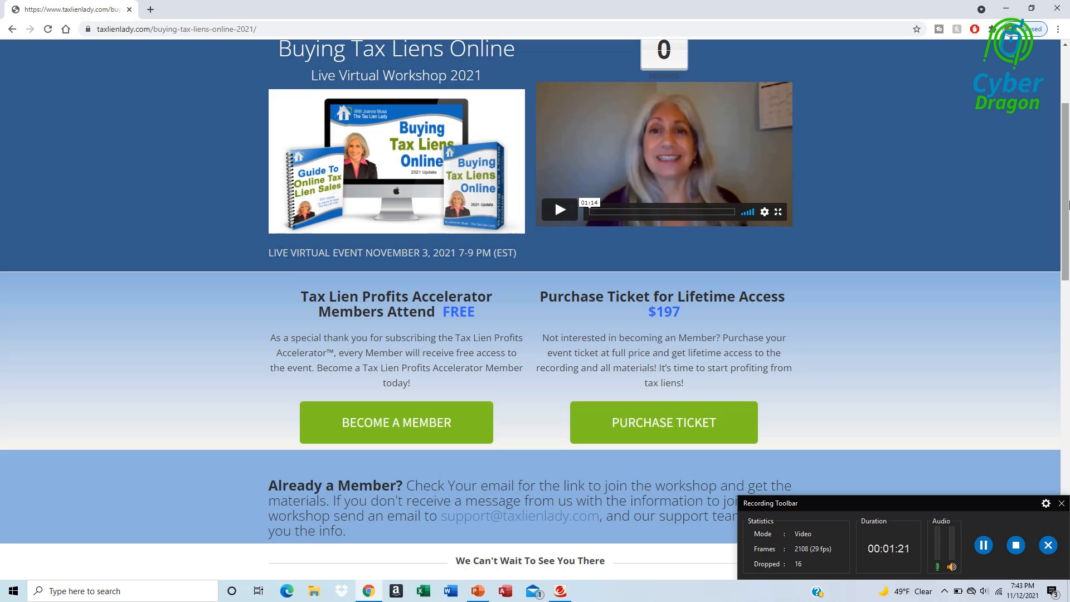
scroll(down, 3)
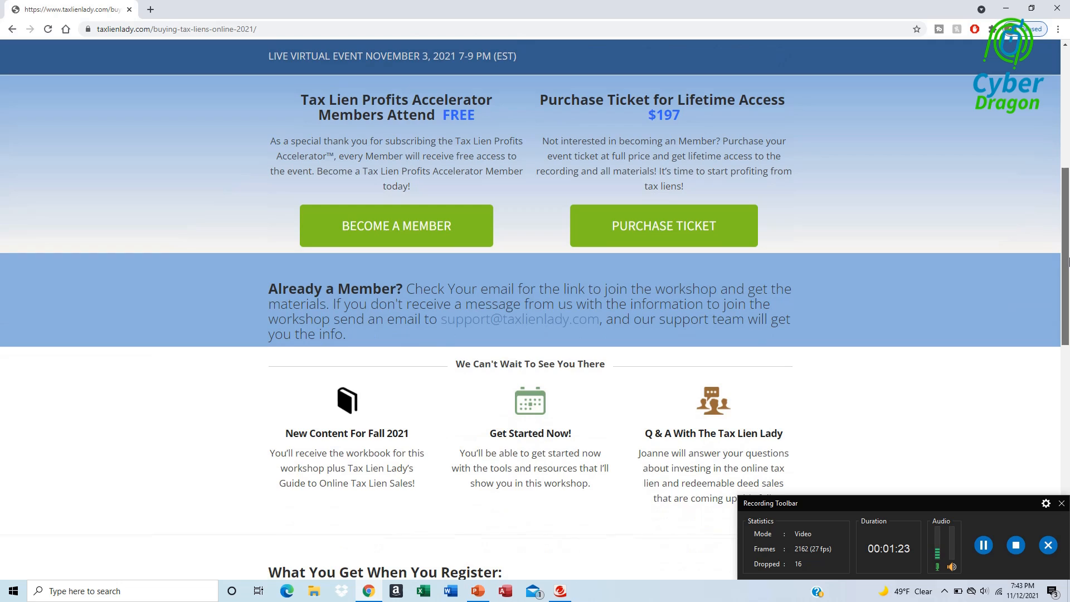
scroll(down, 3)
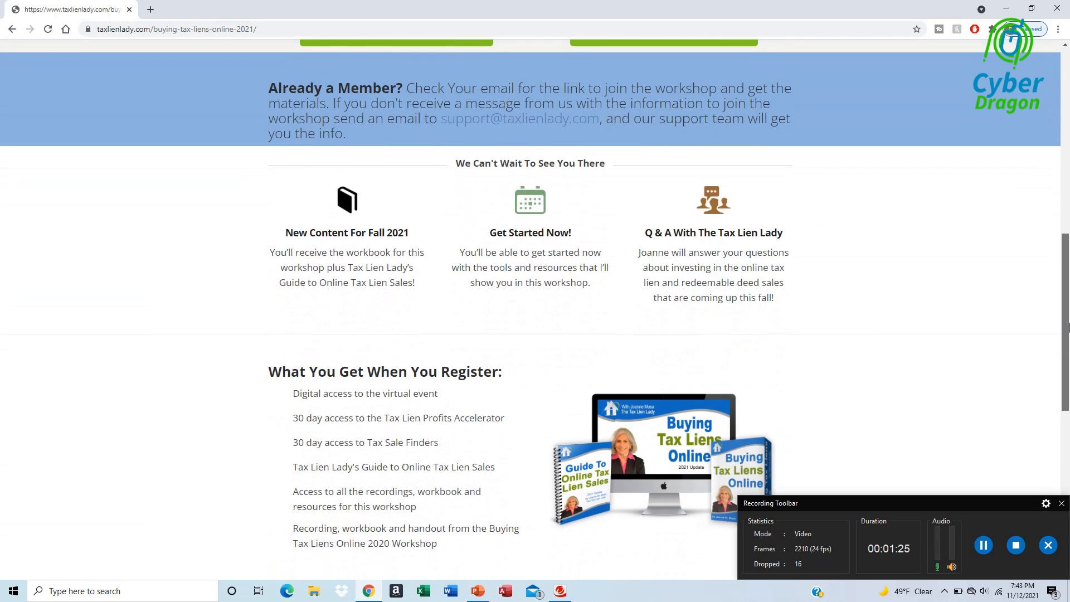
scroll(down, 3)
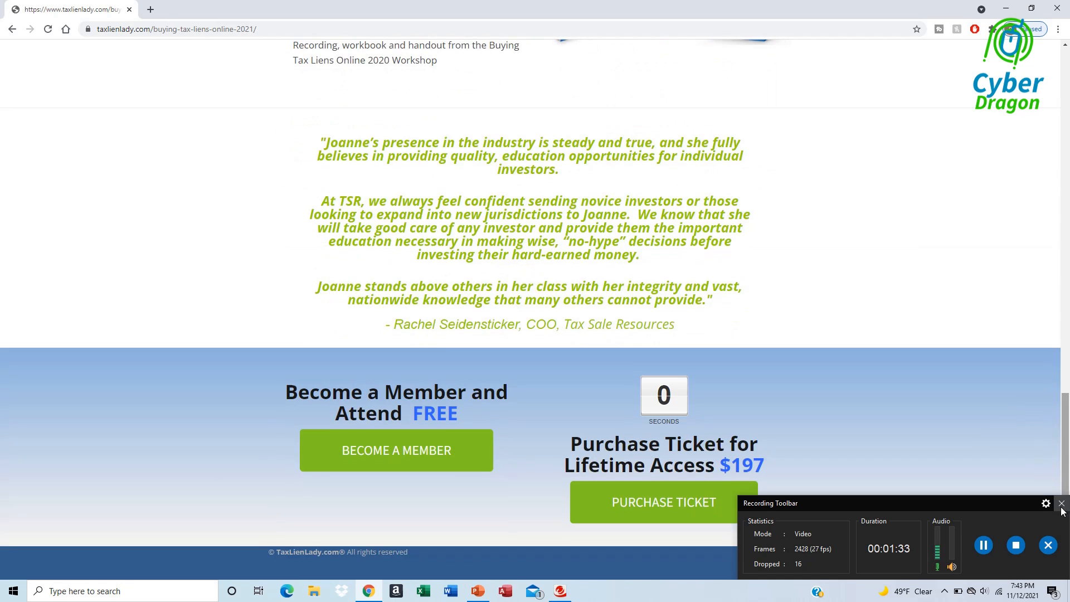
mouse_move(530, 529)
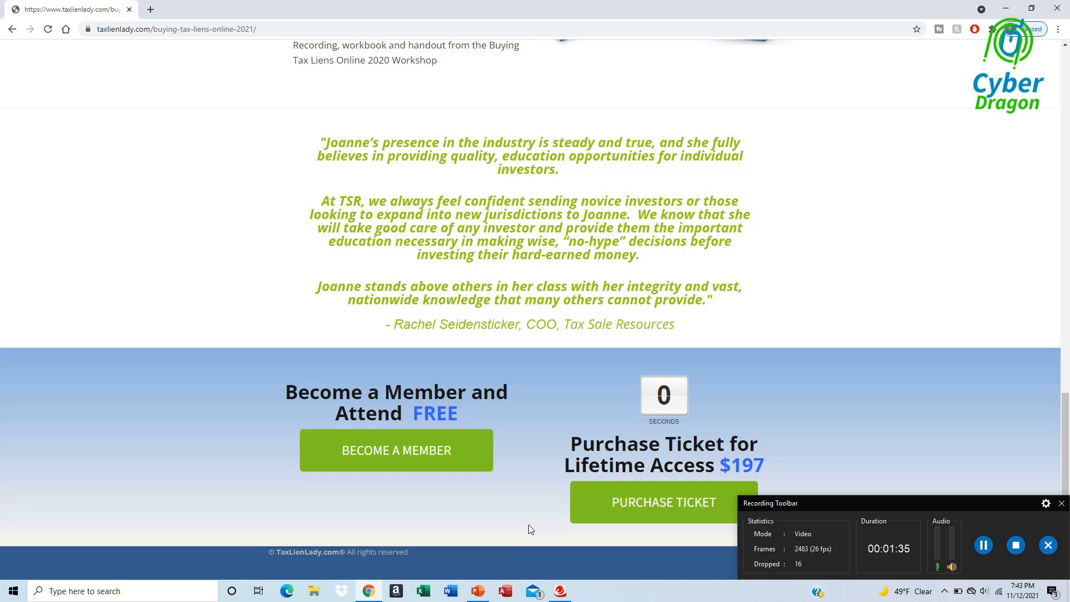
click(477, 591)
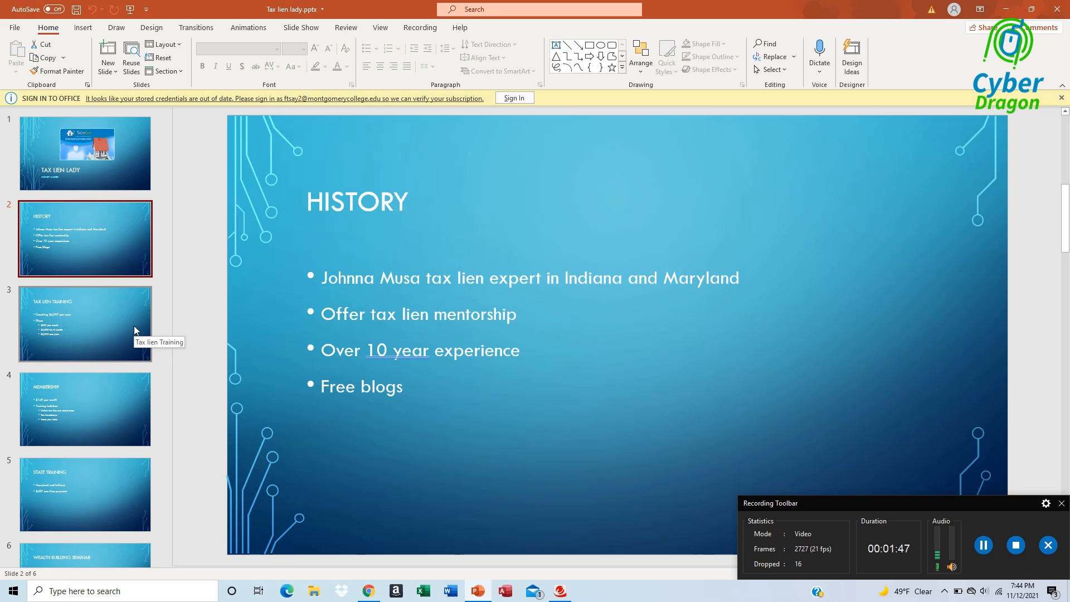
Show slide 3, Tax Lien Training, with $4,997 yearly coaching and monthly, six-month, one-year plans
click(85, 325)
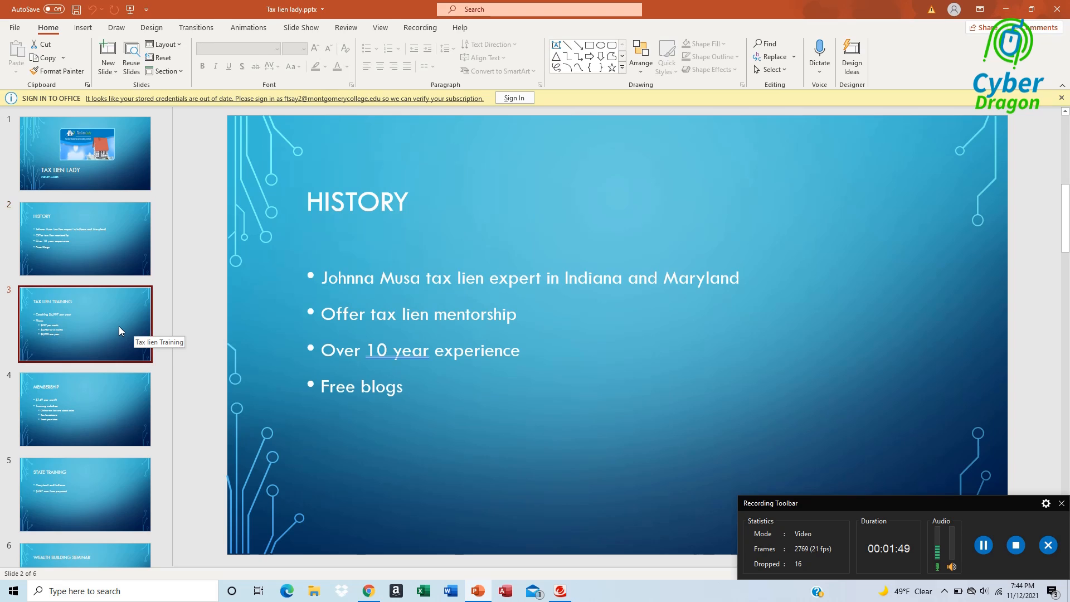
click(85, 324)
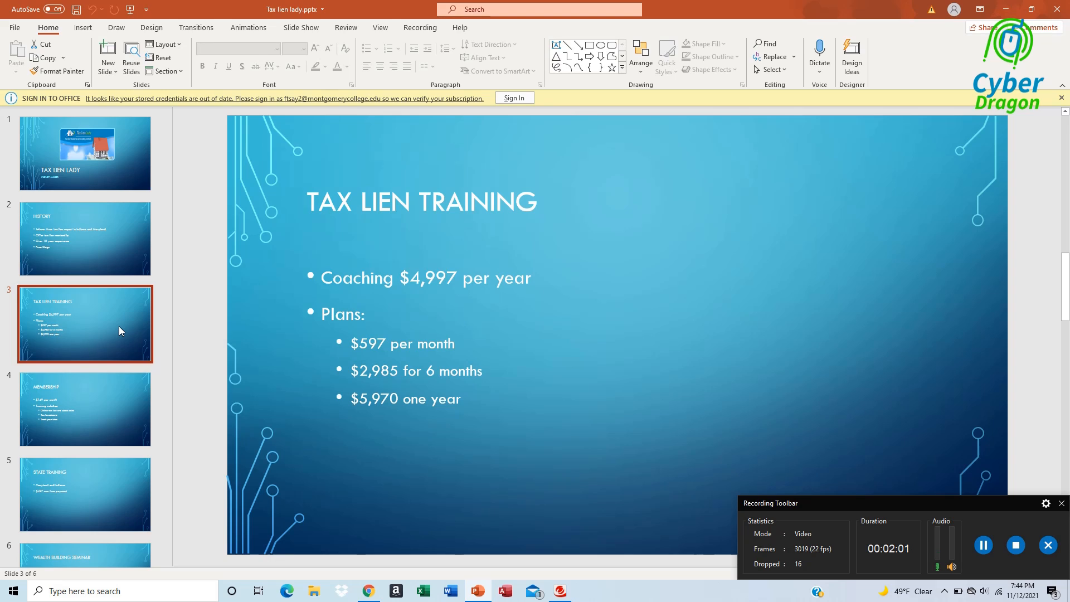
View slides 4–6: Membership, State Training, and Wealth Building Seminar pricing
click(103, 400)
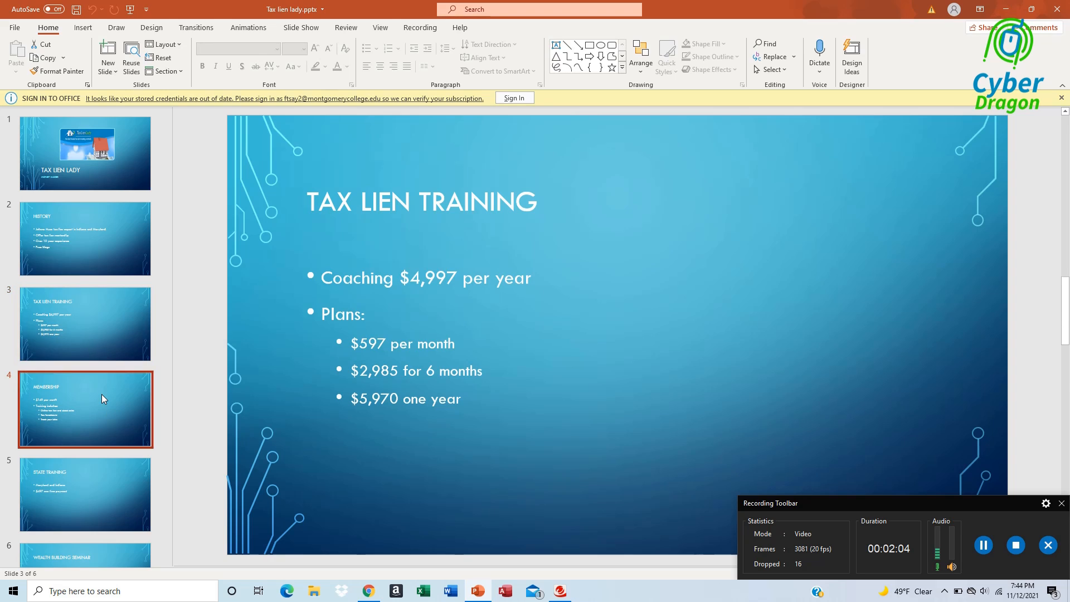
click(103, 399)
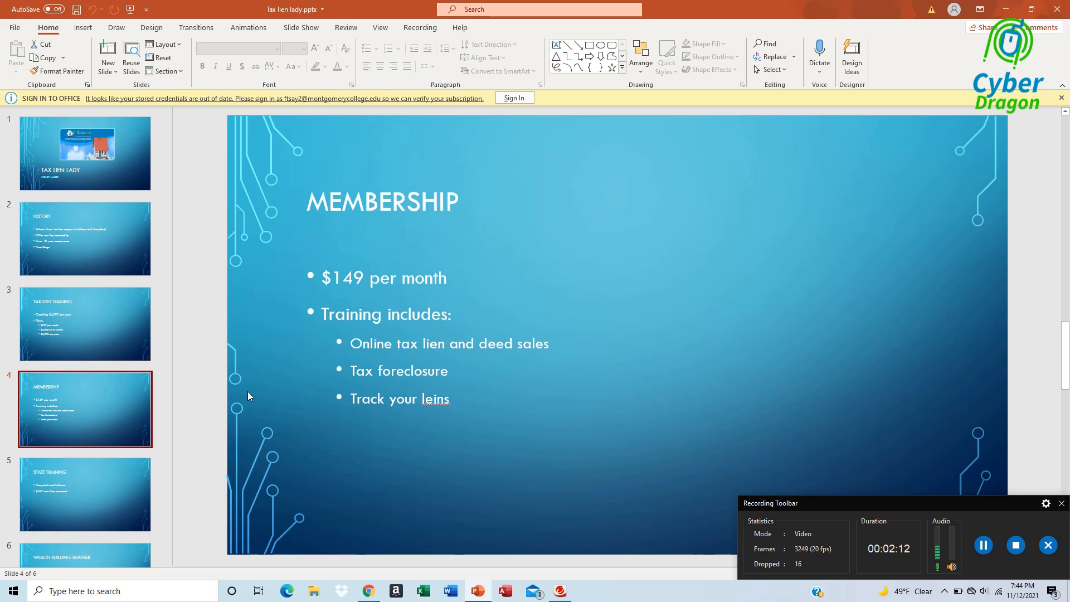
click(84, 494)
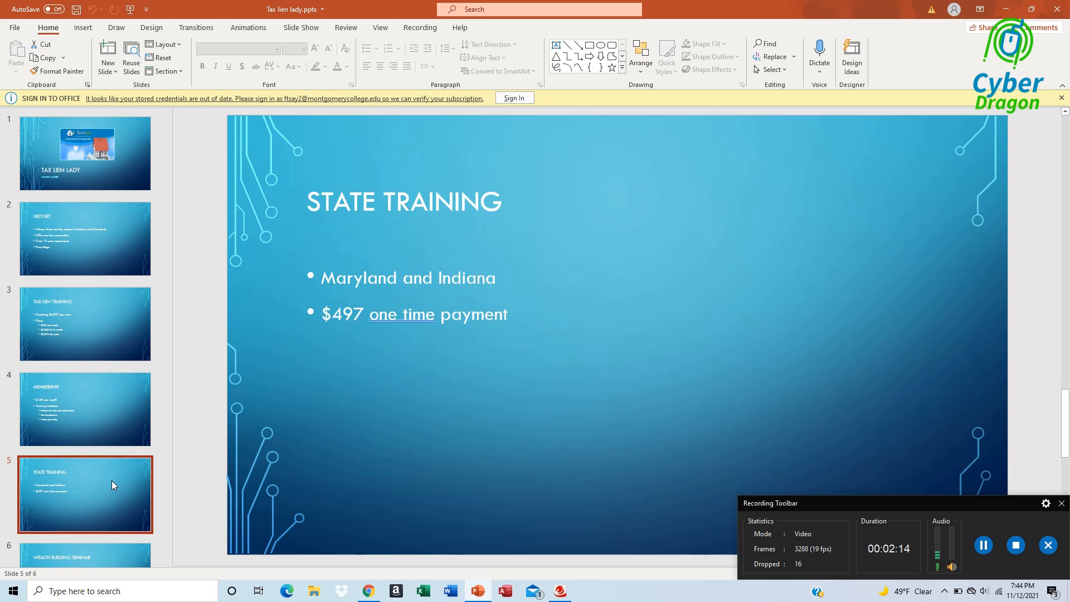
mouse_move(354, 426)
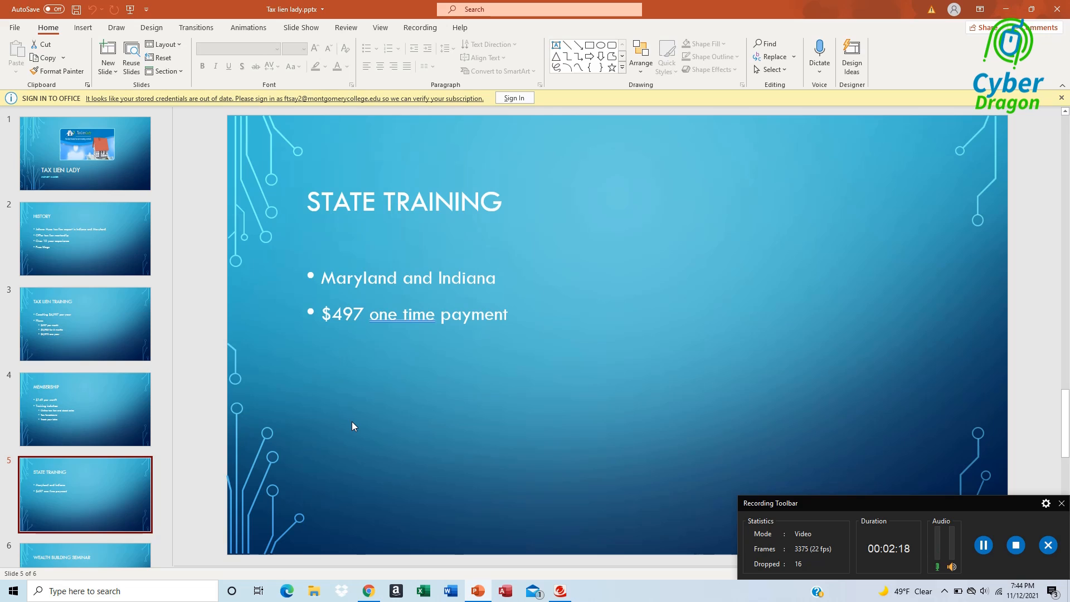
mouse_move(173, 399)
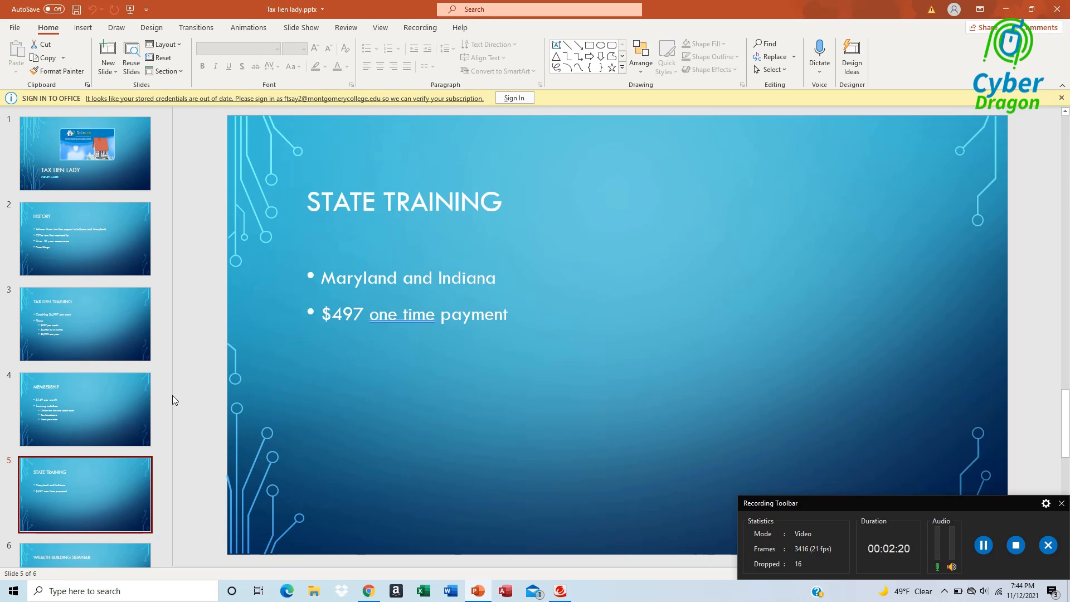
click(85, 513)
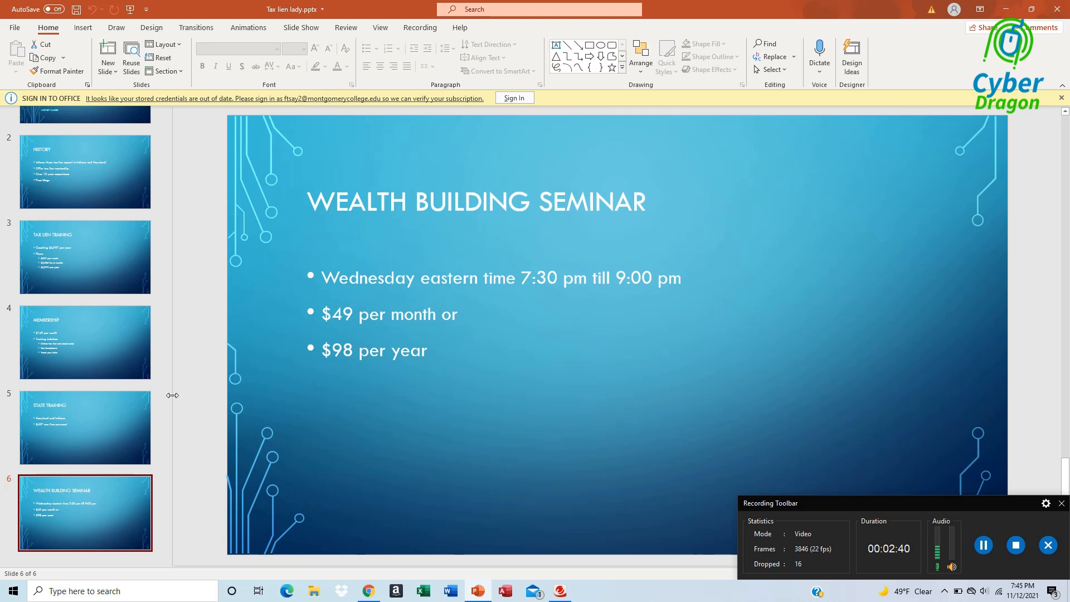
mouse_move(577, 421)
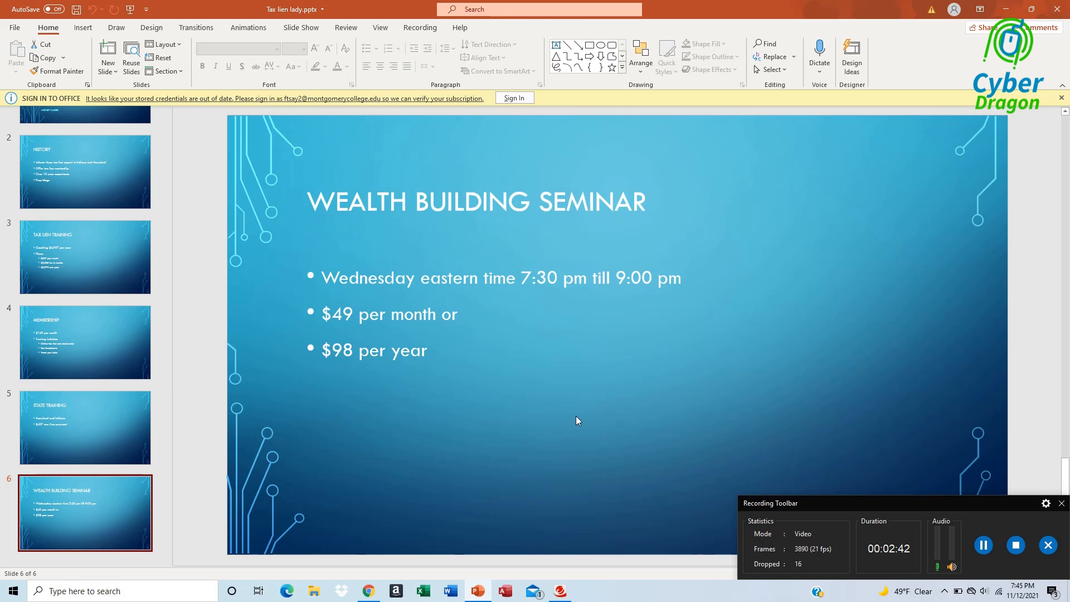
mouse_move(962, 486)
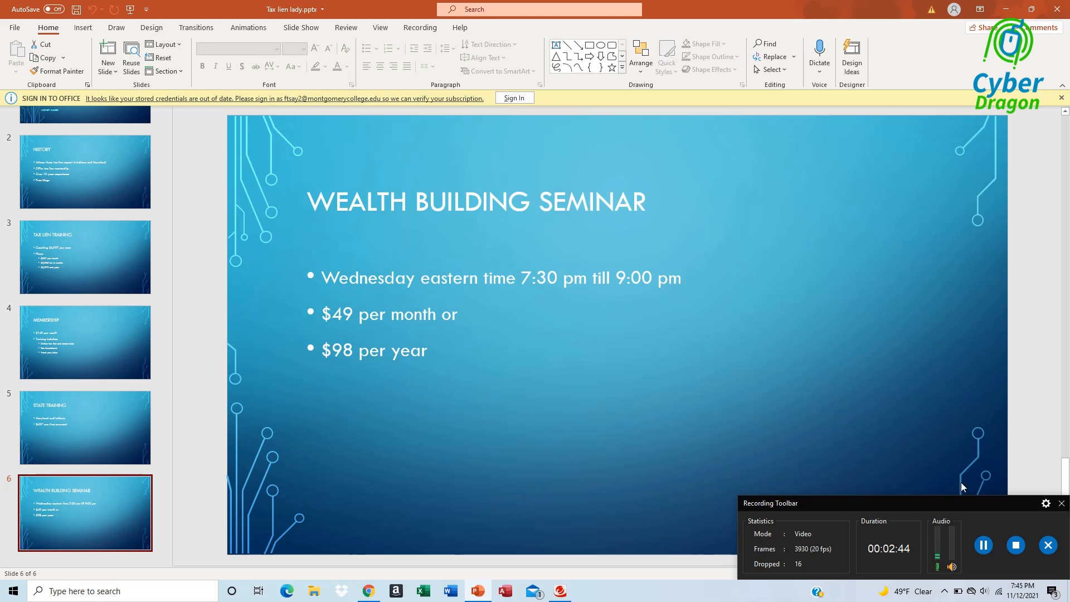